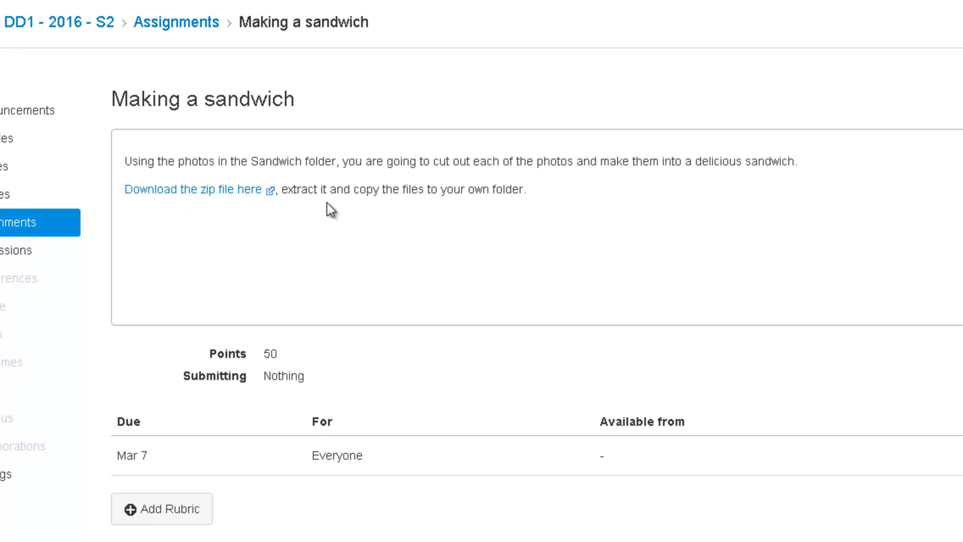
mouse_move(165, 197)
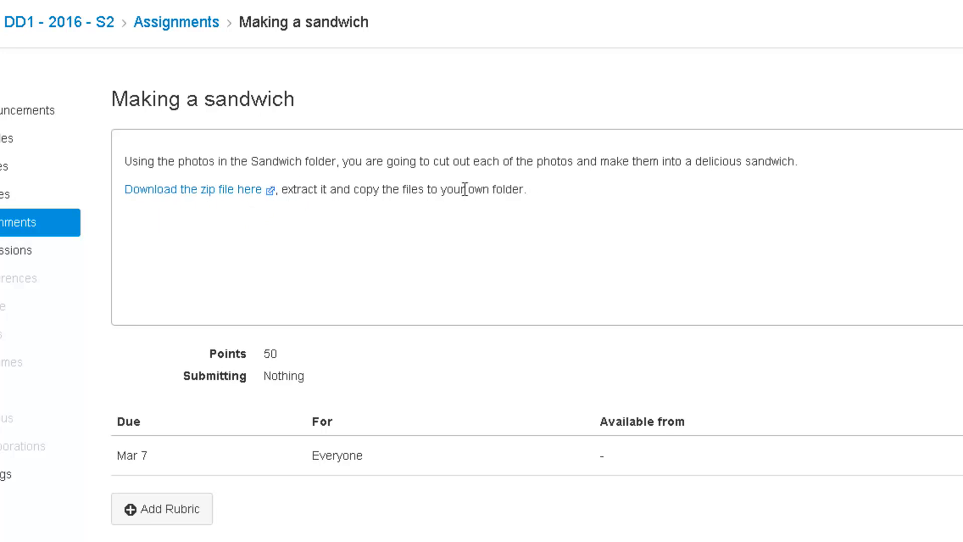
Download Sandwich.zip from the Canvas link into Downloads and launch it from the download bar
left_click(187, 189)
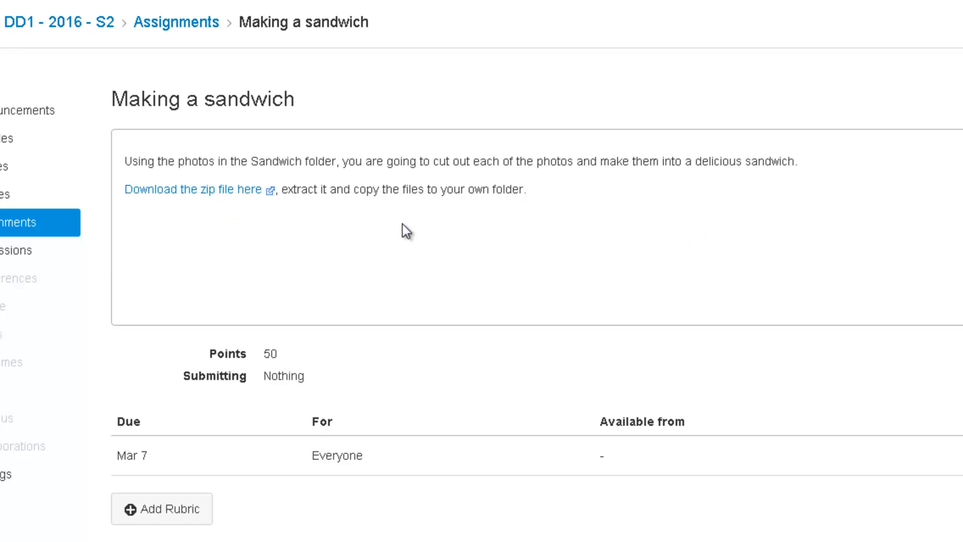
mouse_move(201, 196)
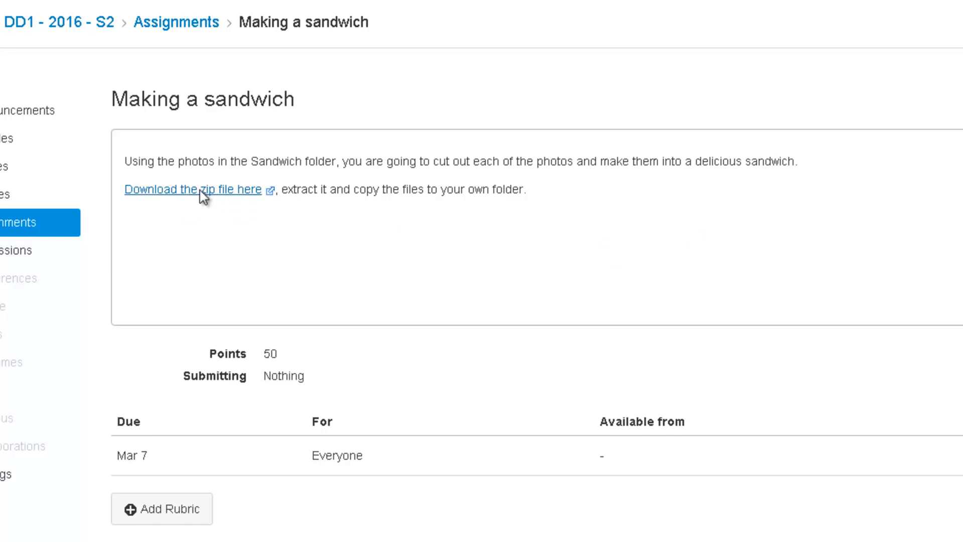
left_click(192, 190)
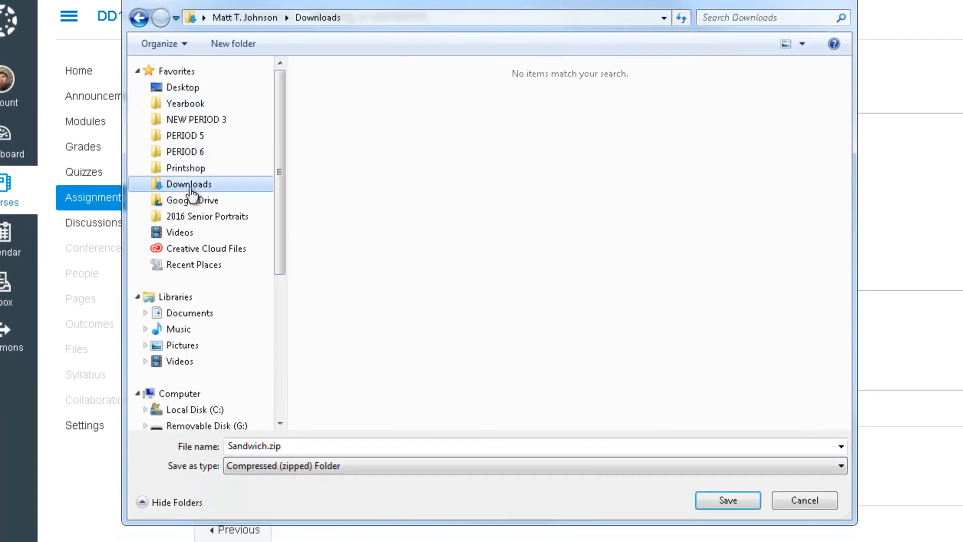
mouse_move(672, 396)
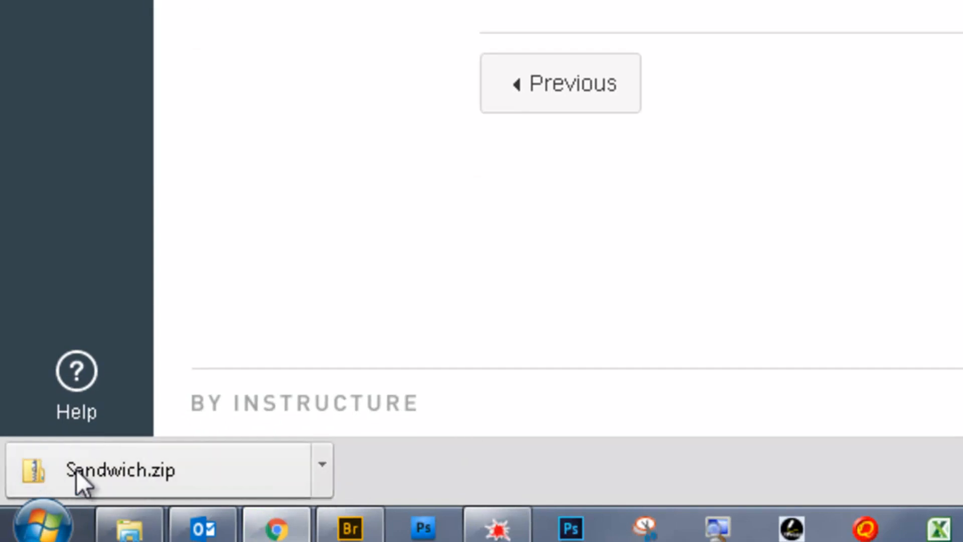
left_click(123, 470)
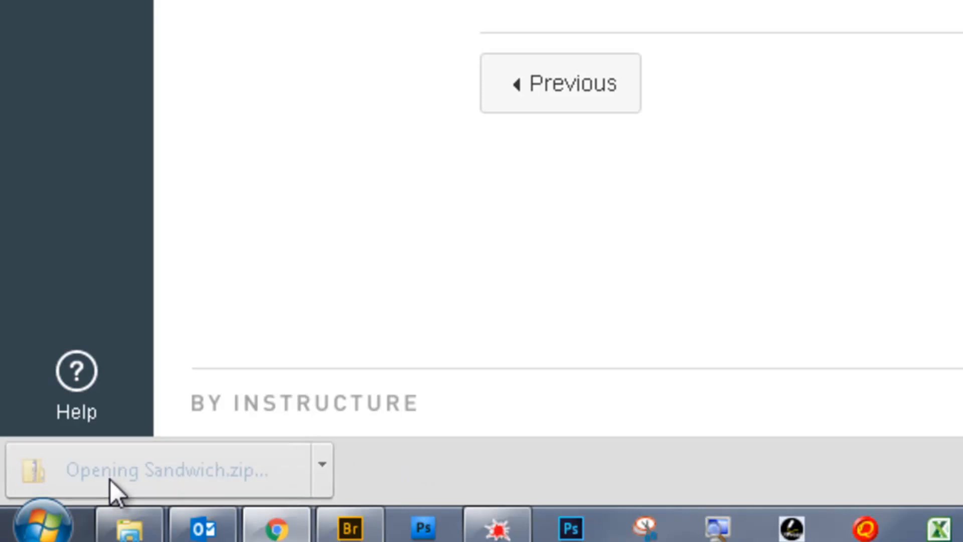
Start 'Extract all files' on Sandwich.zip and browse for a different destination folder
left_click(154, 471)
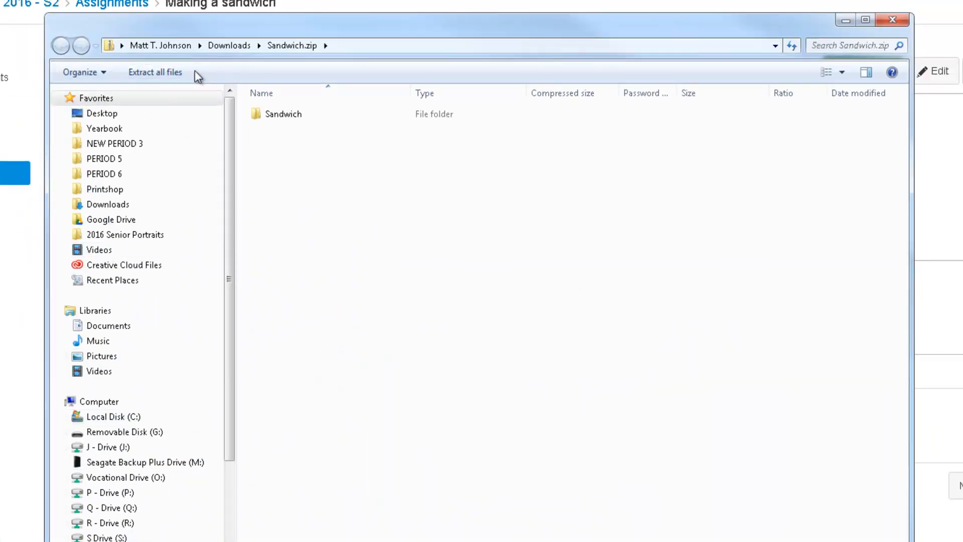
mouse_move(155, 72)
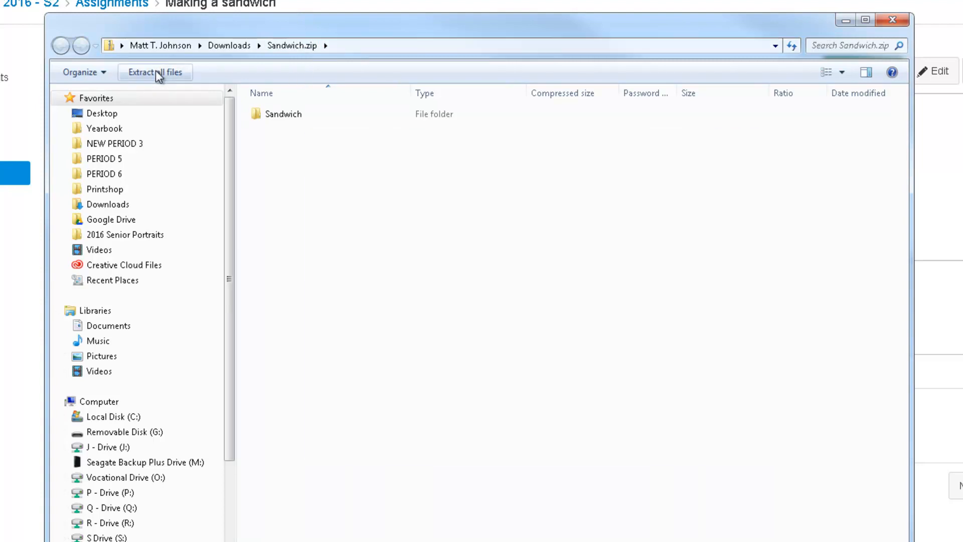
left_click(155, 72)
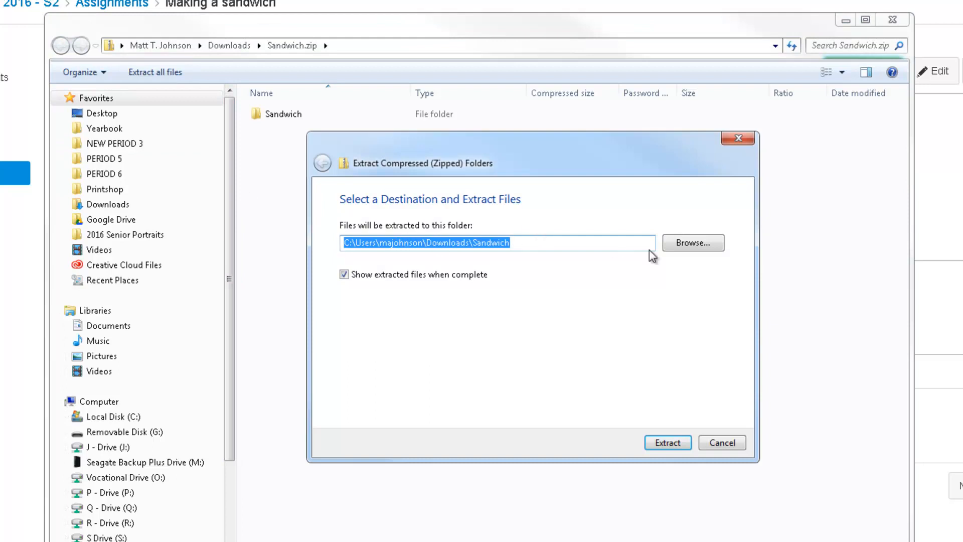
left_click(691, 242)
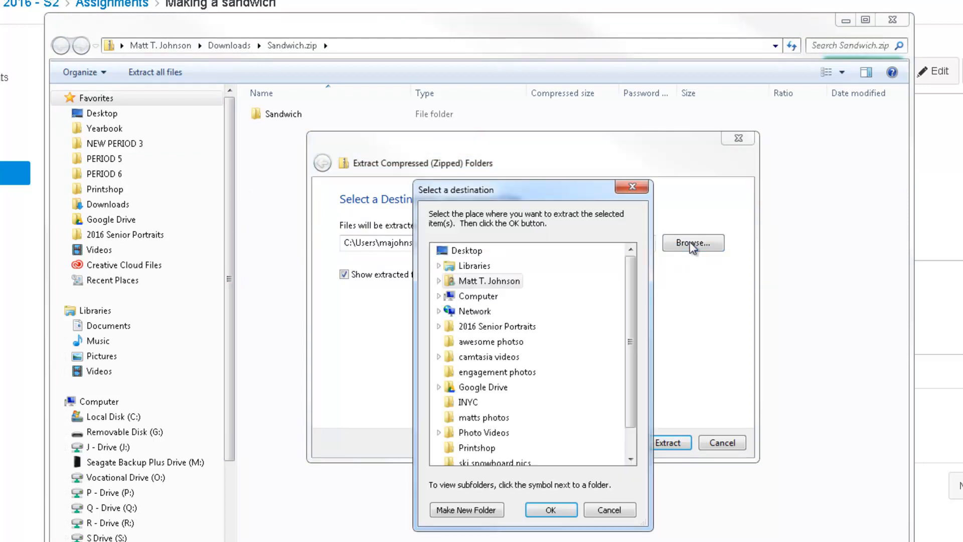
Choose the student's folder under O:\PhotoShared\…\NEW PERIOD 3 as the extraction destination
left_click(478, 295)
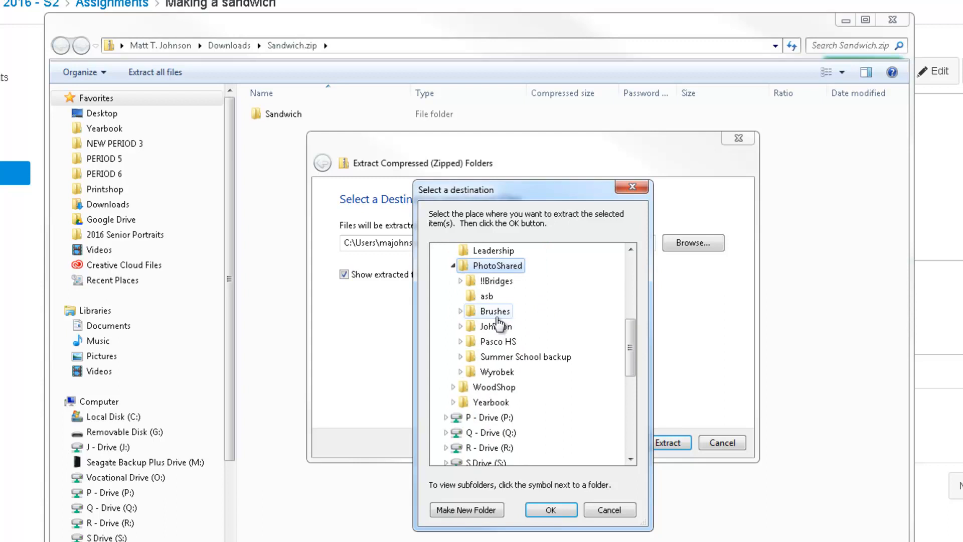
left_click(460, 325)
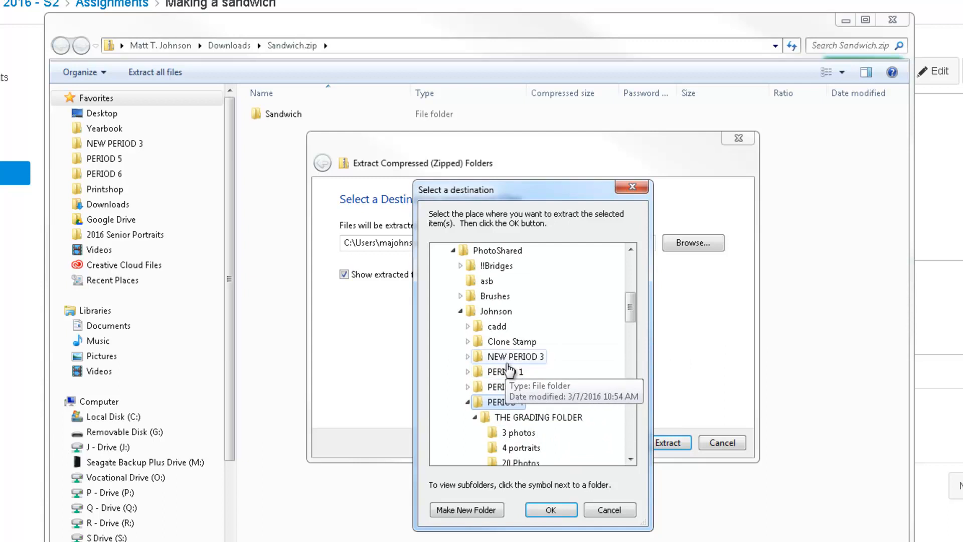
scroll("down", 3)
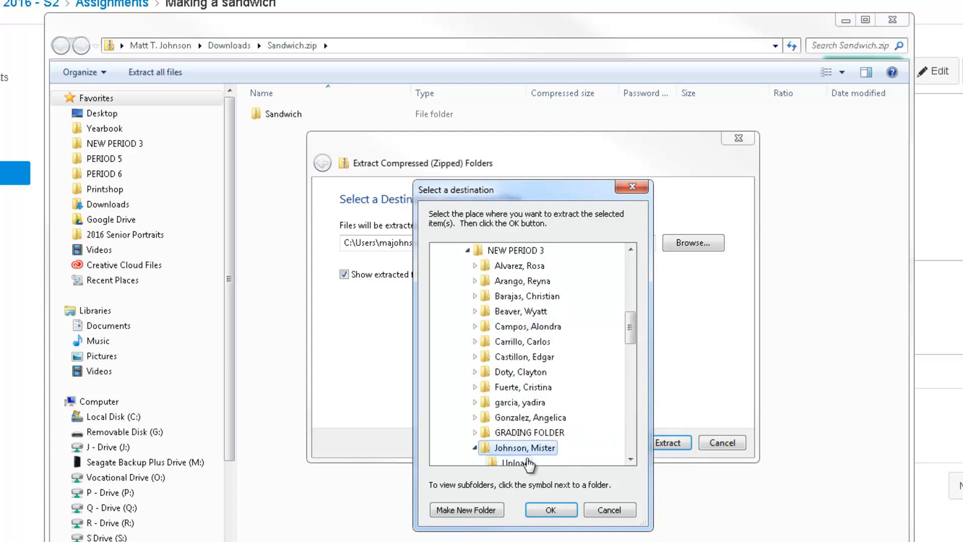
left_click(549, 510)
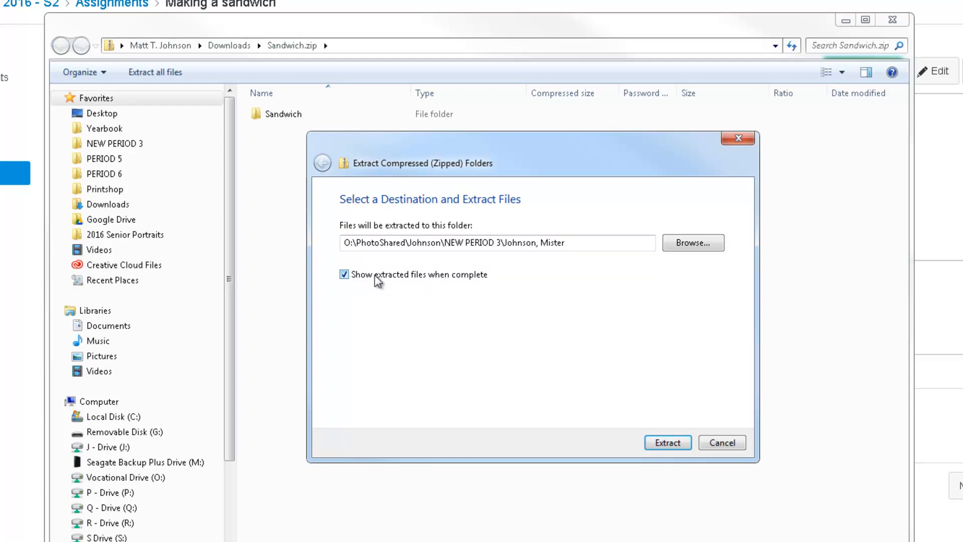
Extract the archive there and view the Sandwich folder's six ingredient JPG photos
left_click(667, 442)
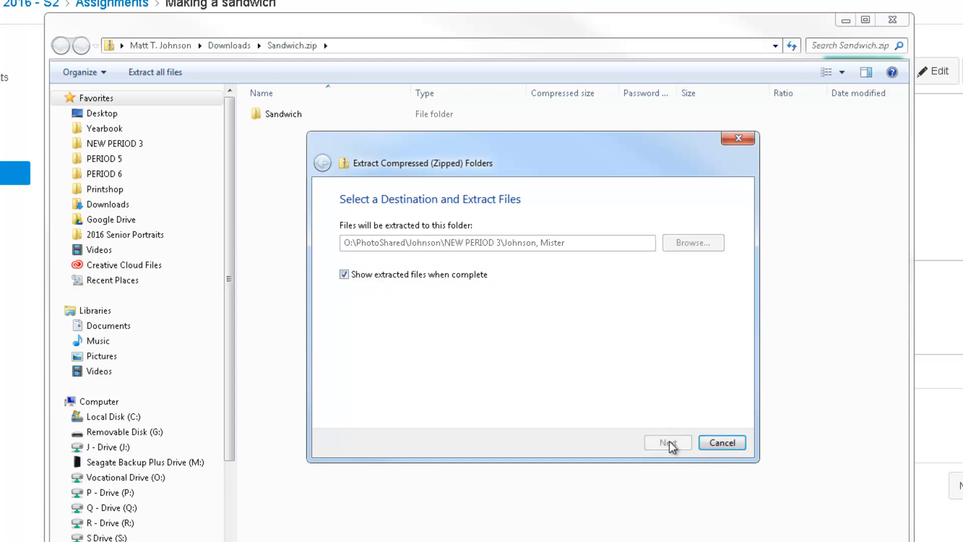
left_click(667, 443)
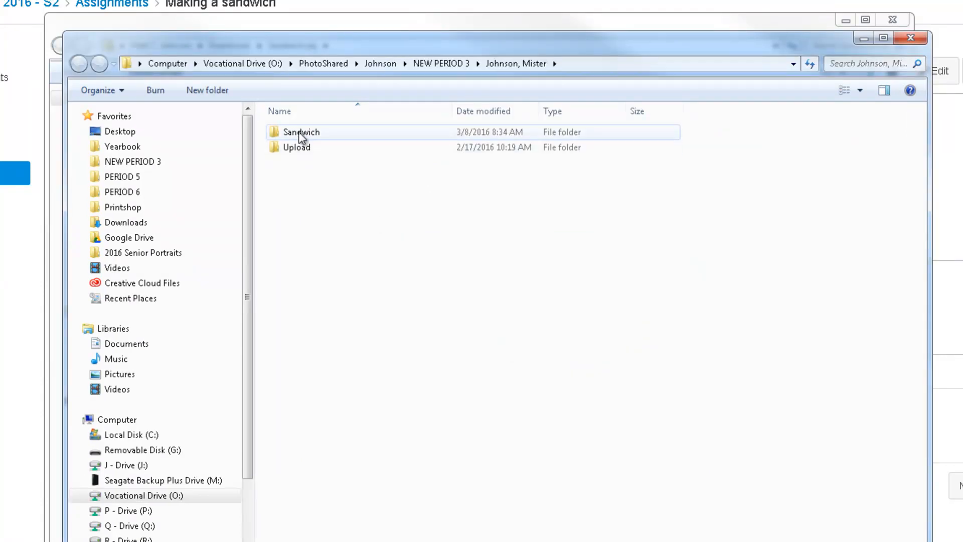
double_click(300, 133)
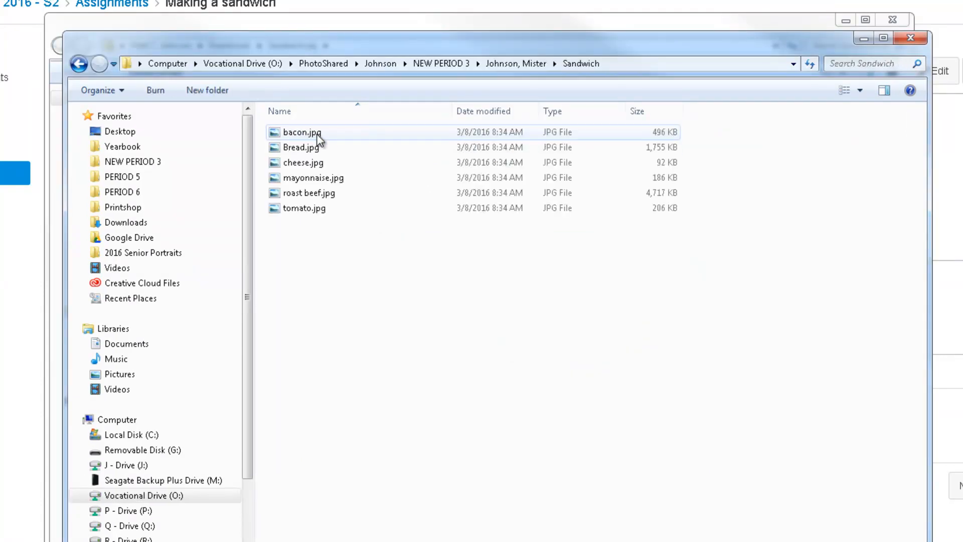
left_click(332, 267)
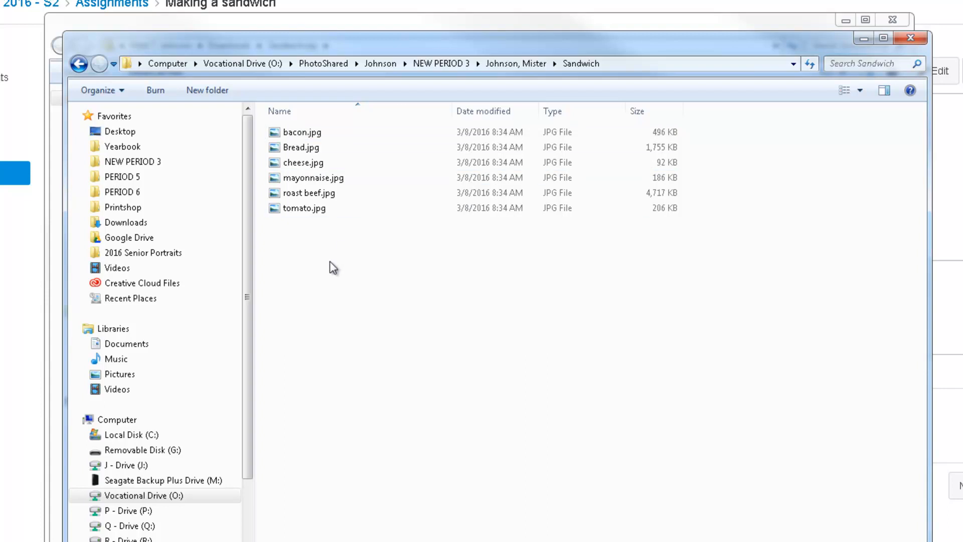